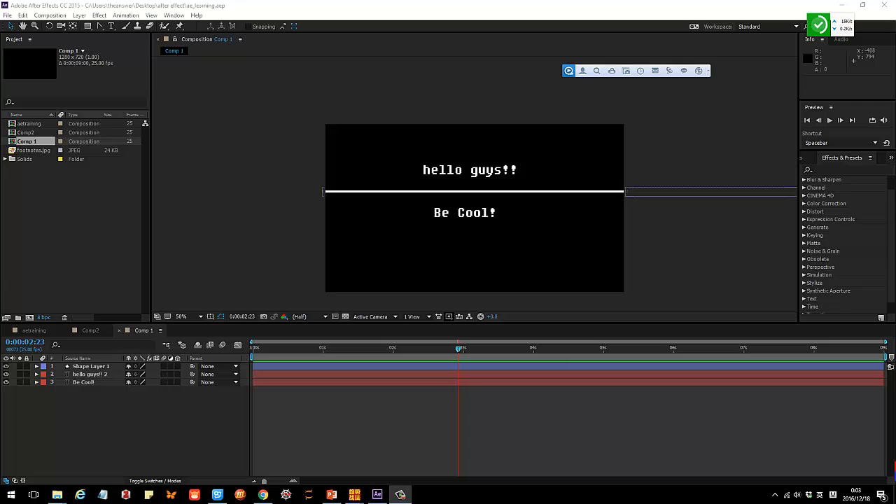
mouse_move(297, 399)
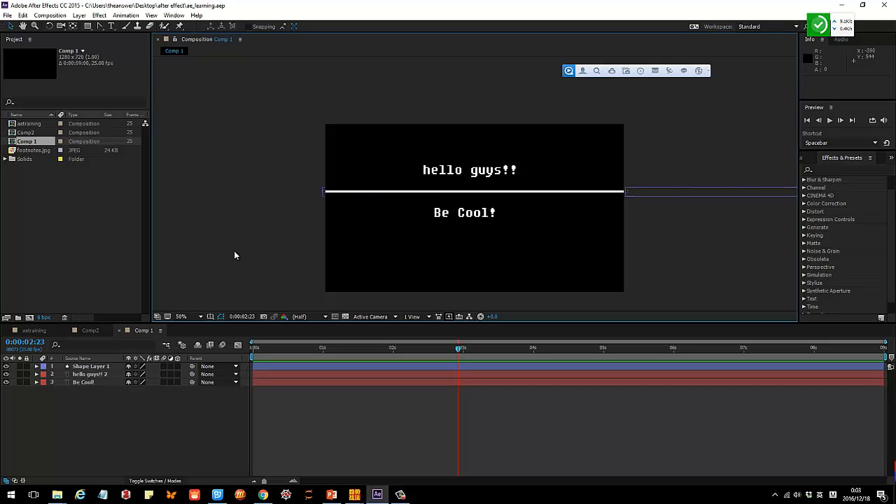
mouse_move(203, 262)
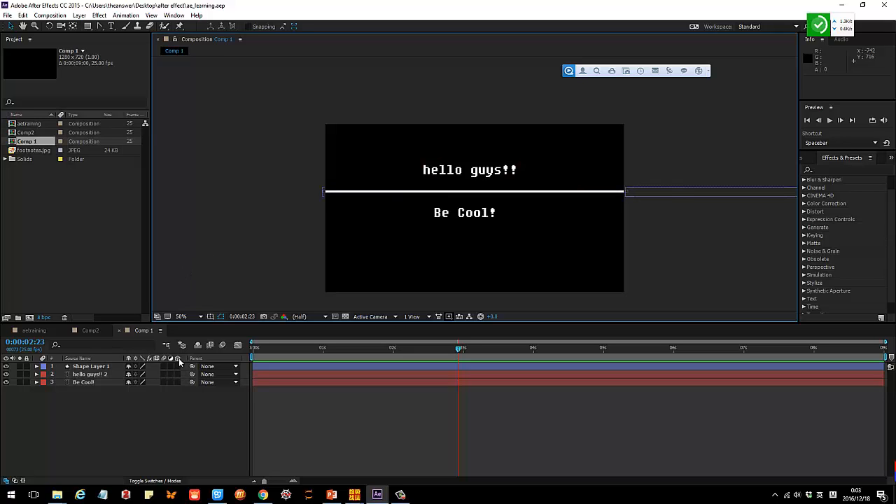
mouse_move(179, 362)
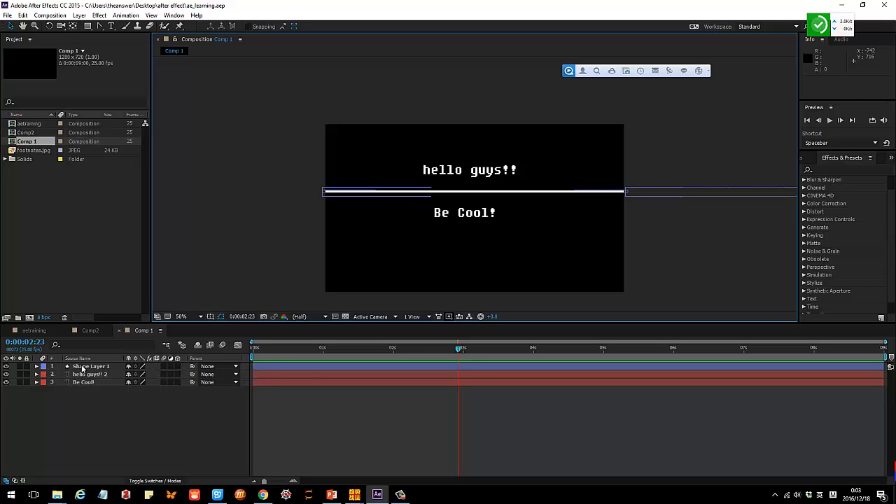
- Draw a rectangle below the 'Be Cool!' text and give it a green fill
click(89, 366)
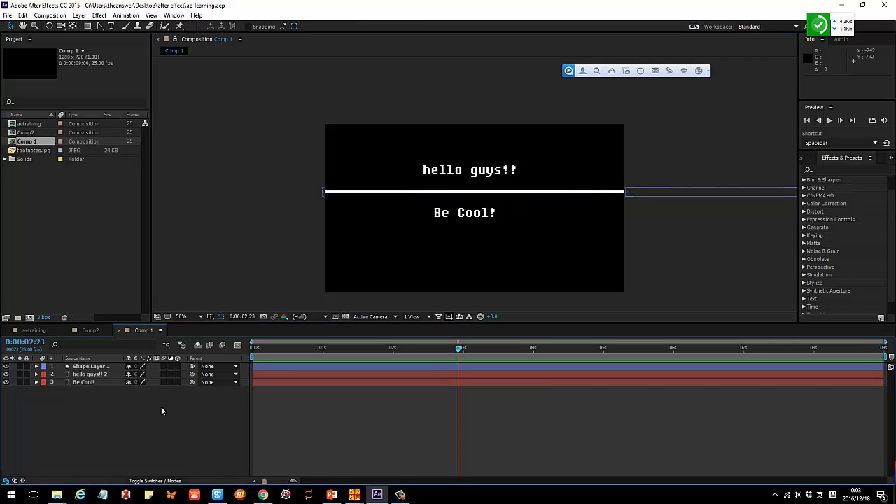
click(87, 27)
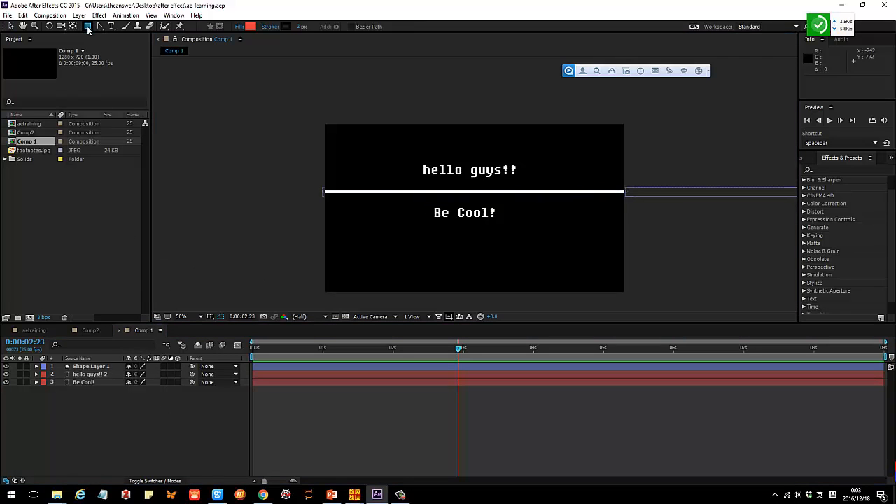
drag(421, 243, 531, 271)
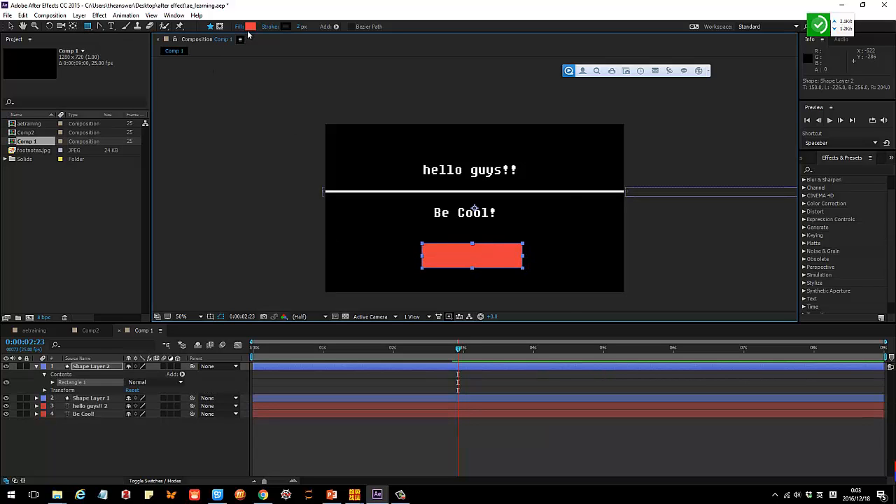
click(252, 27)
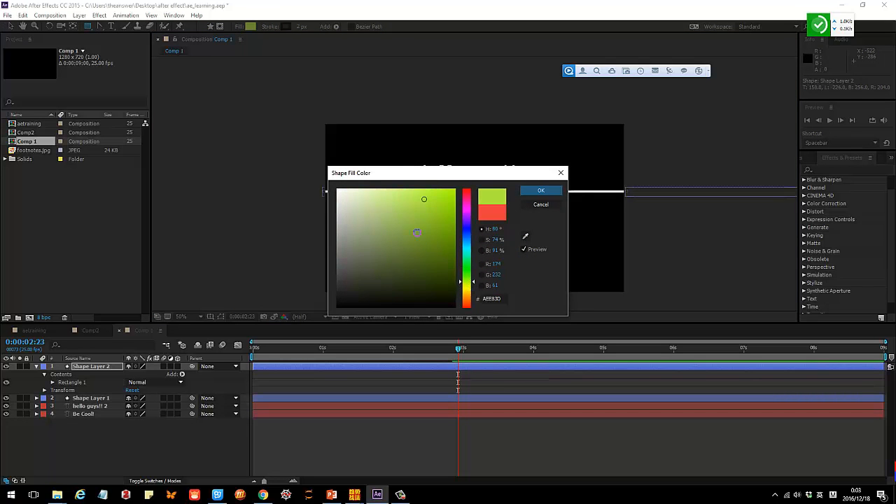
click(540, 191)
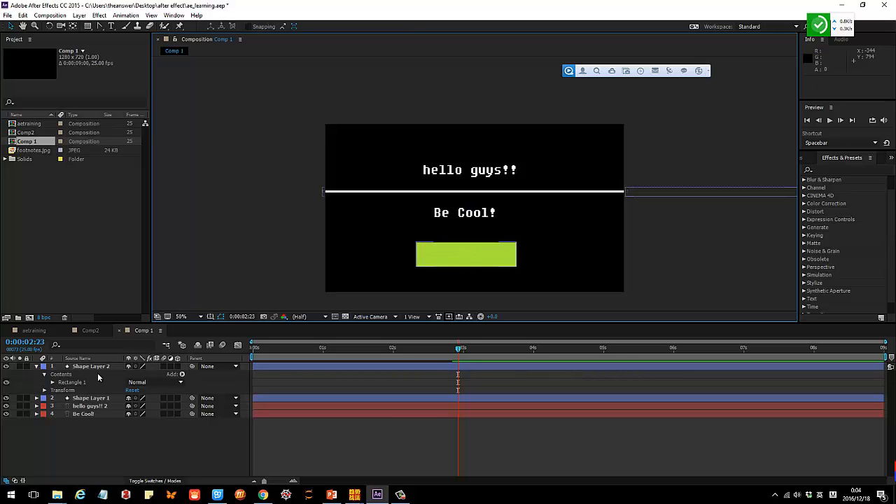
mouse_move(179, 366)
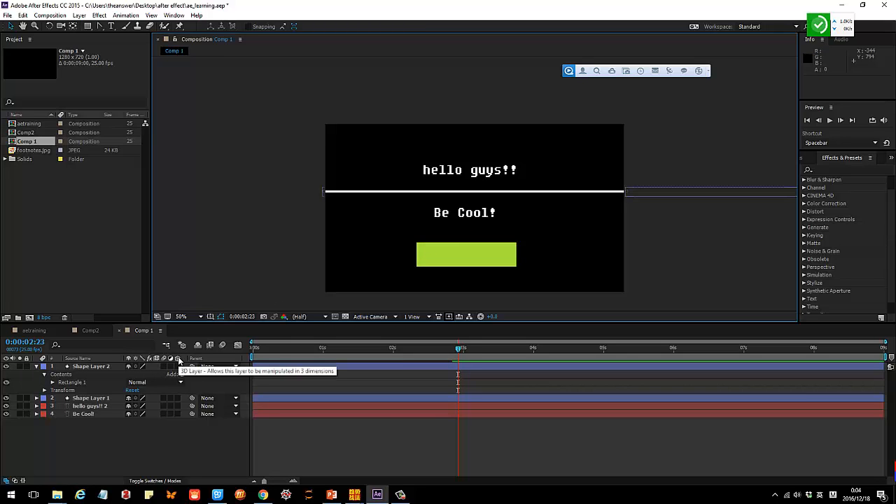
- Make Shape Layer 2 a 3D layer and reveal its Material Options
click(177, 366)
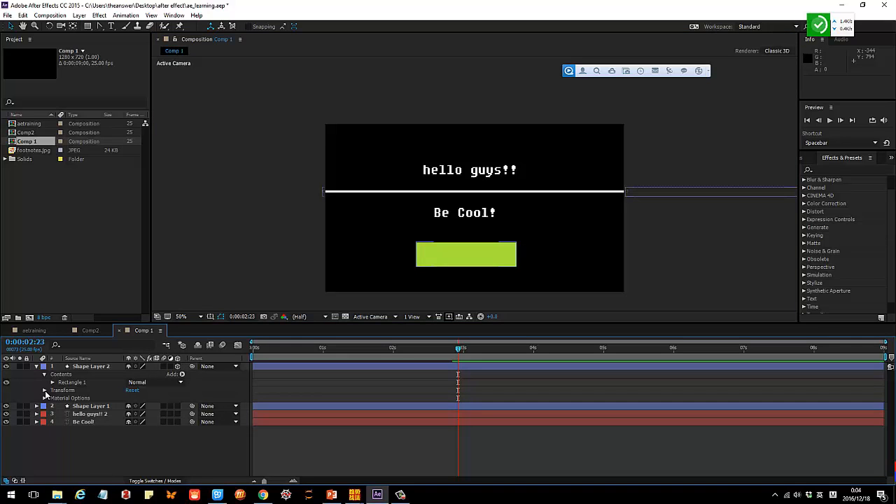
click(44, 390)
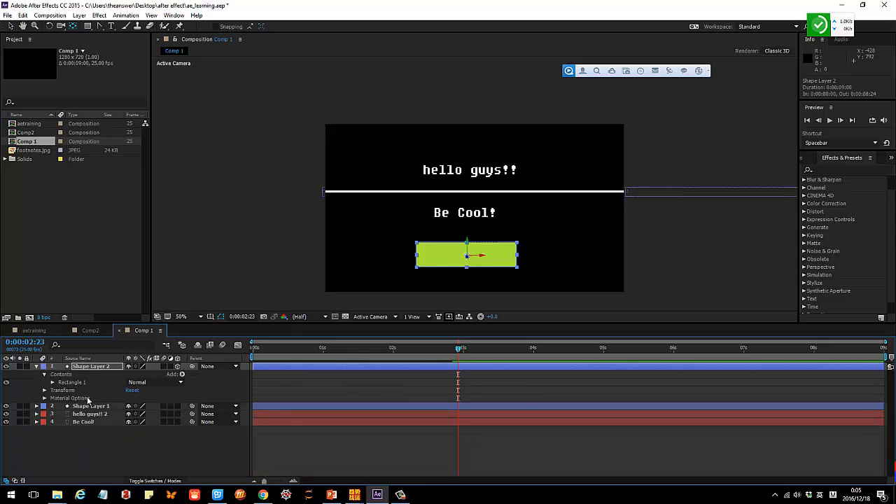
- Add Camera 1 with the Two-Node Camera 50mm preset
click(36, 366)
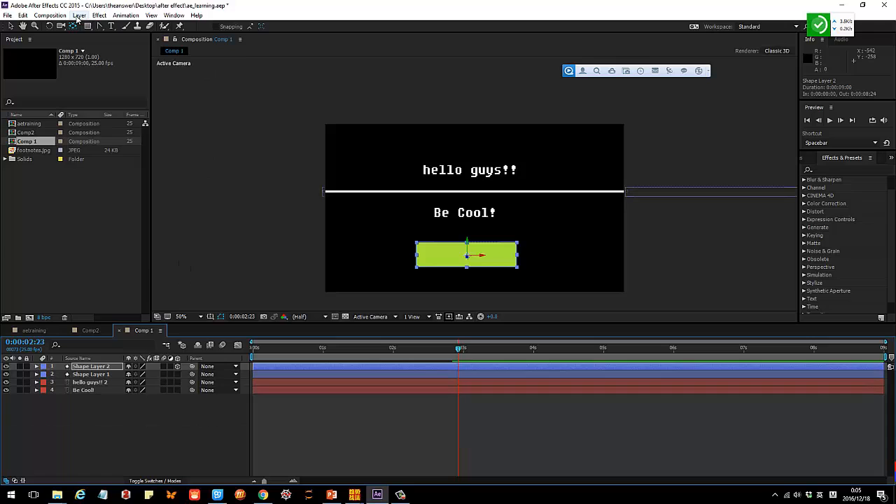
click(83, 15)
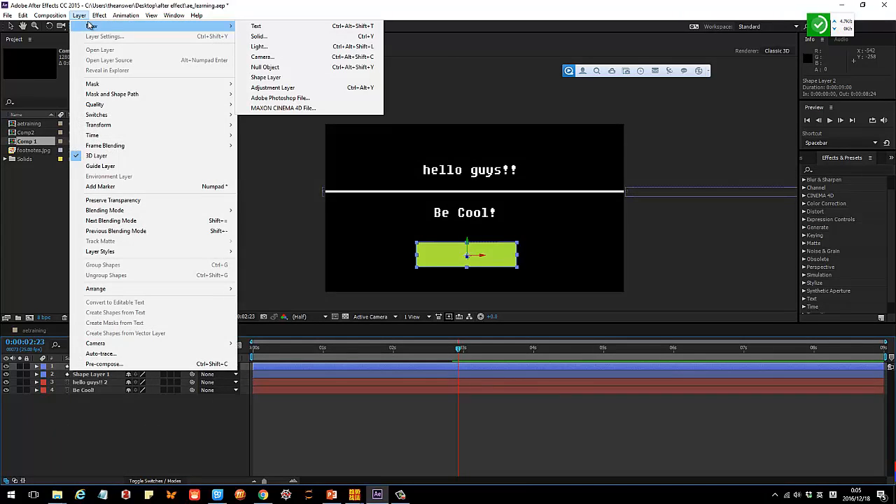
click(262, 57)
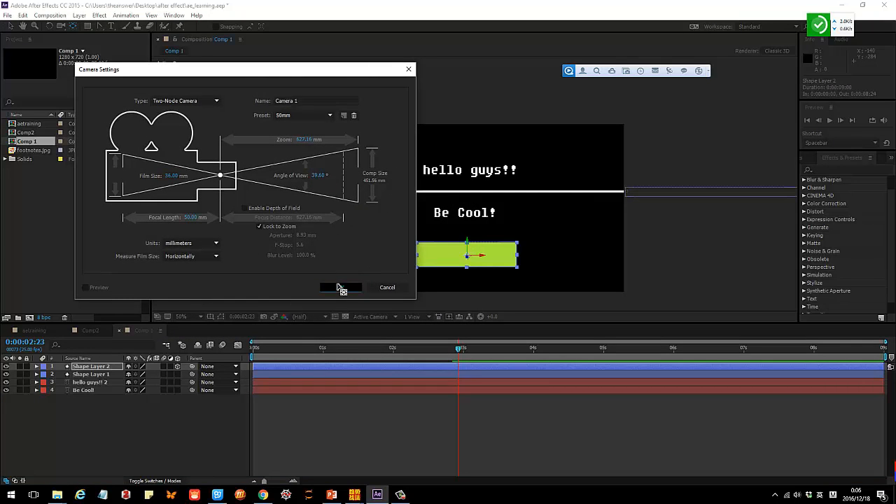
click(340, 286)
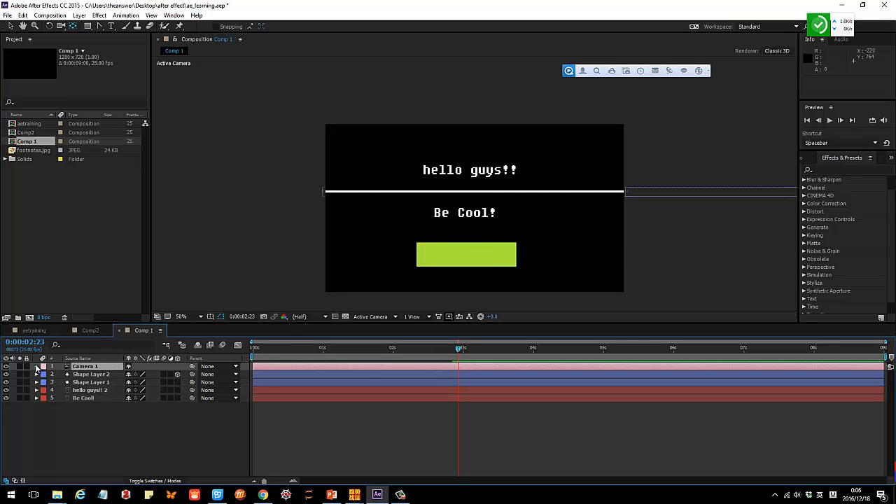
click(36, 365)
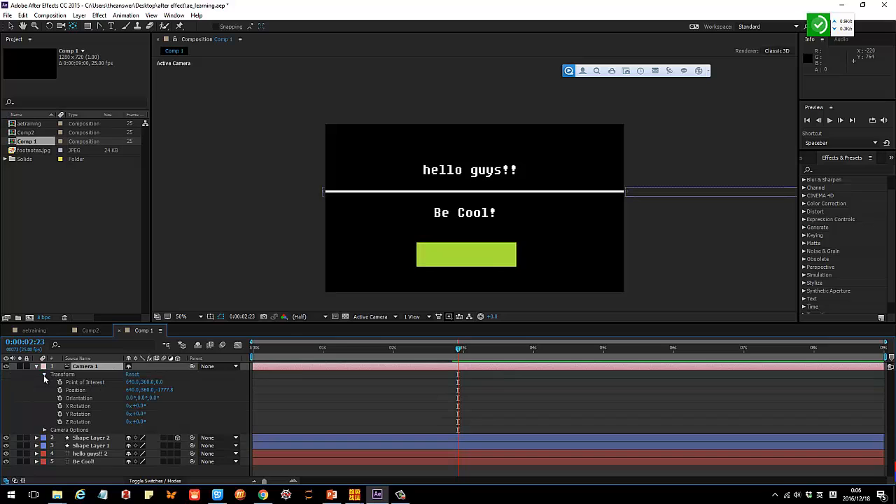
click(44, 374)
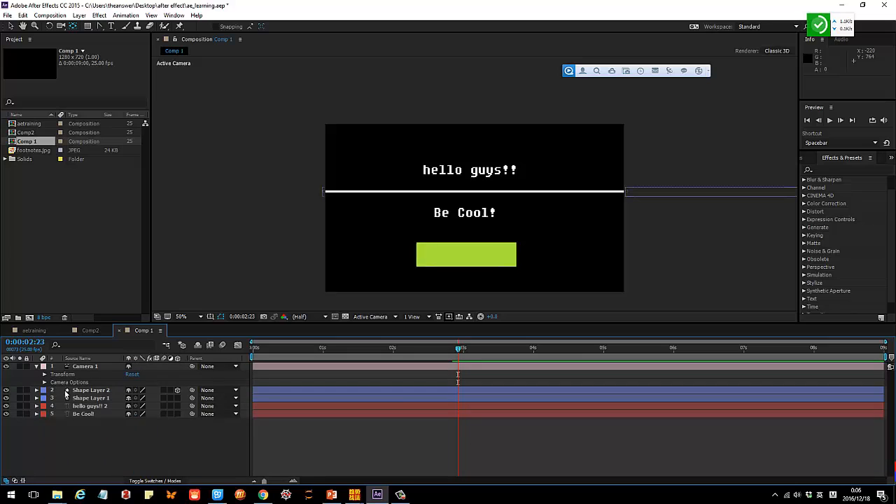
click(45, 374)
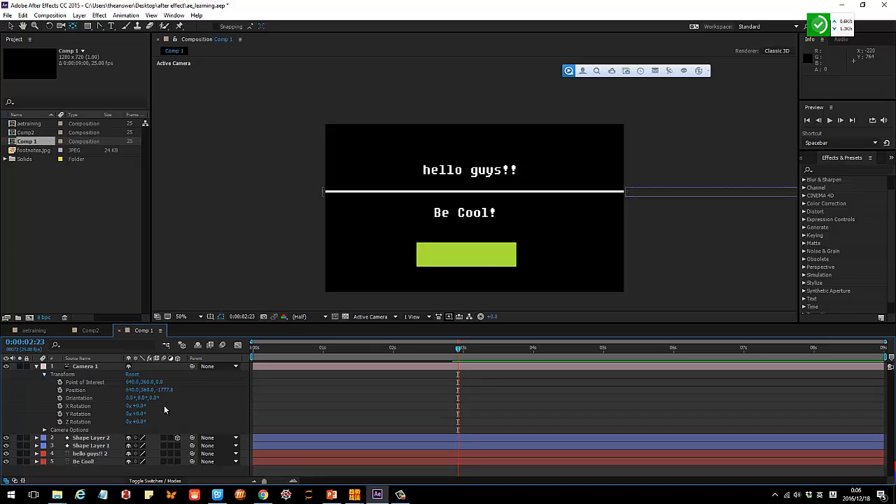
click(86, 366)
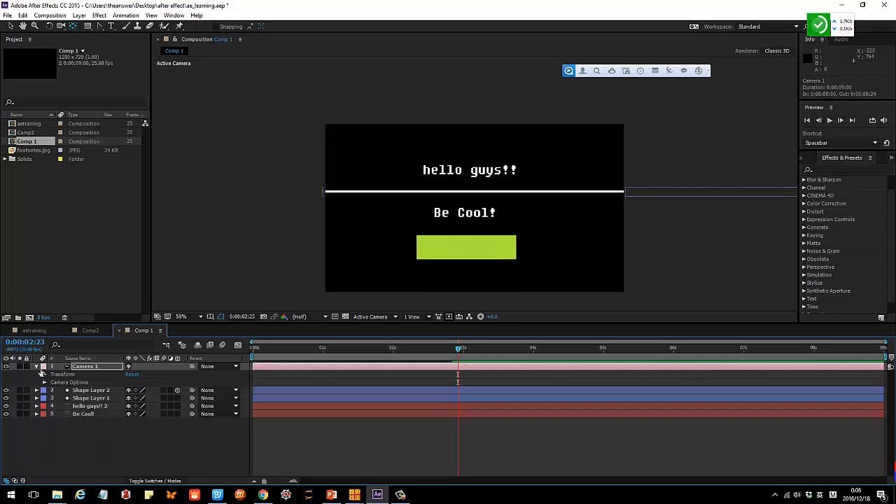
click(37, 366)
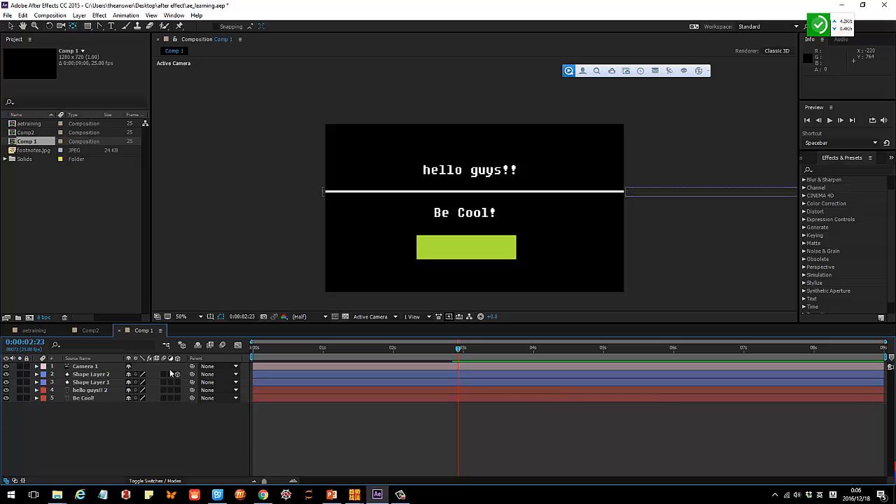
mouse_move(179, 359)
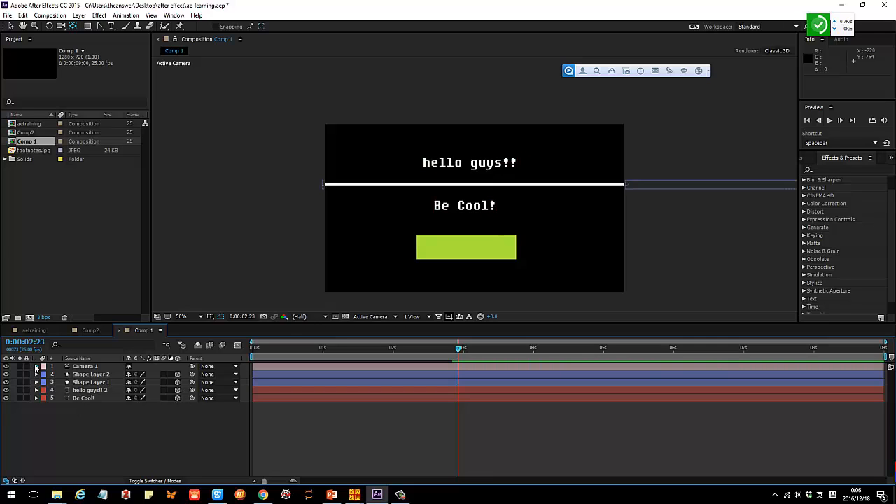
- Expand Camera 1's Transform properties to show its position and rotation values
click(36, 366)
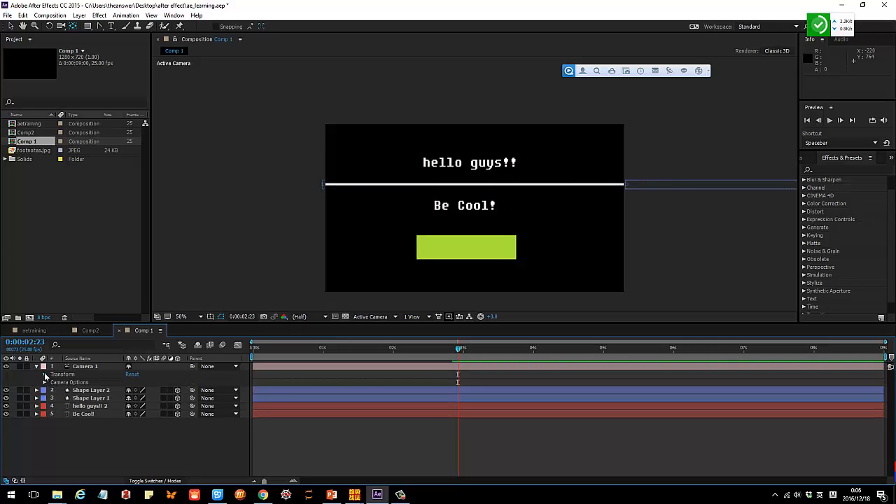
click(45, 373)
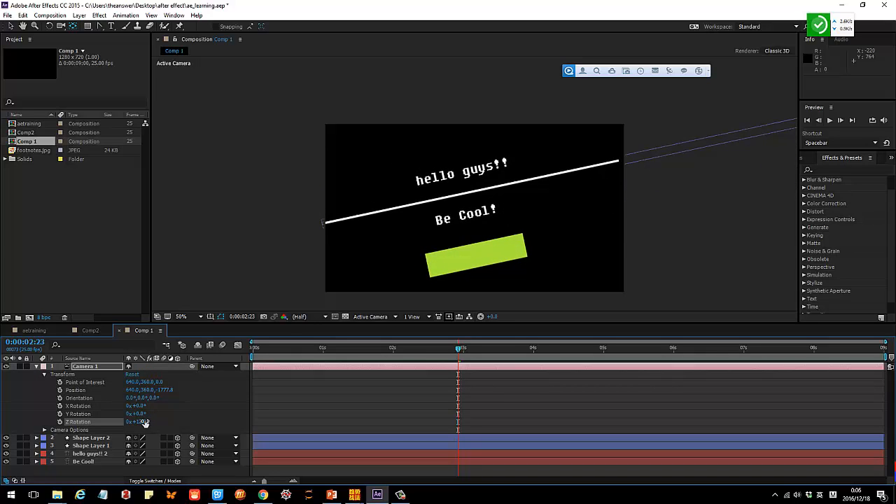
- Edit Camera 1's Z Rotation value back to 0
double_click(137, 421)
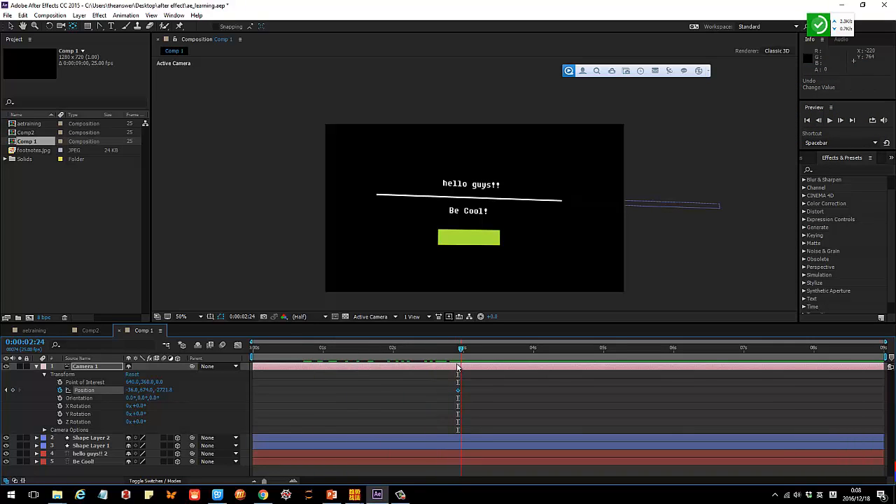
- Move the current time to about three seconds for the second Position keyframe
click(625, 348)
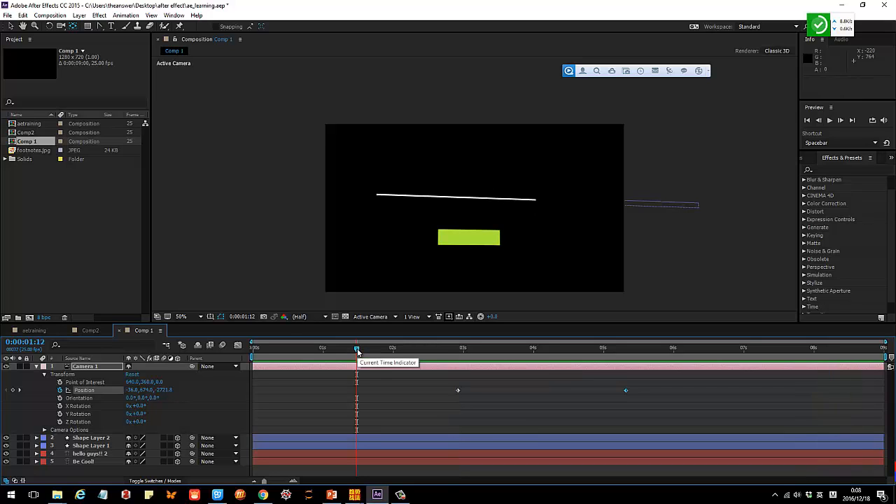
click(840, 120)
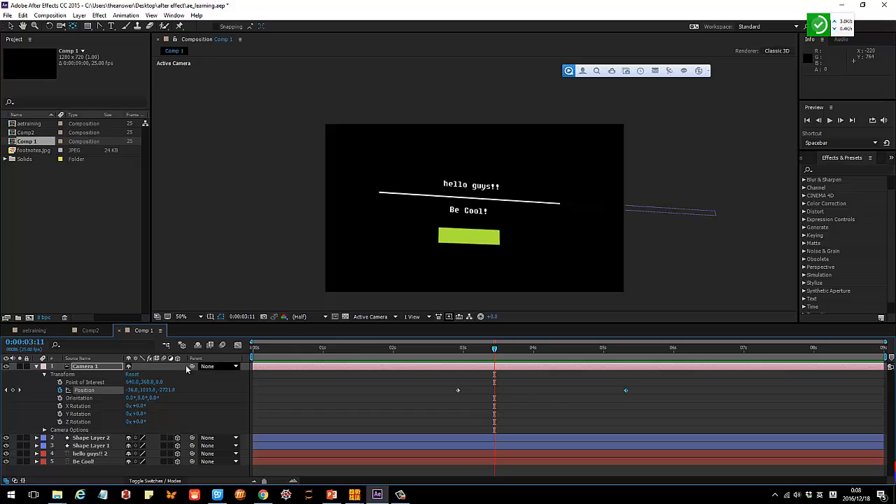
mouse_move(57, 390)
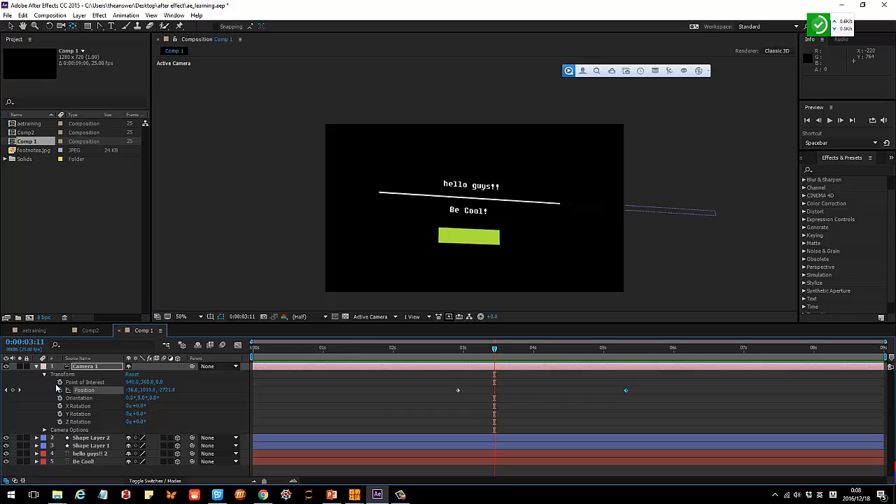